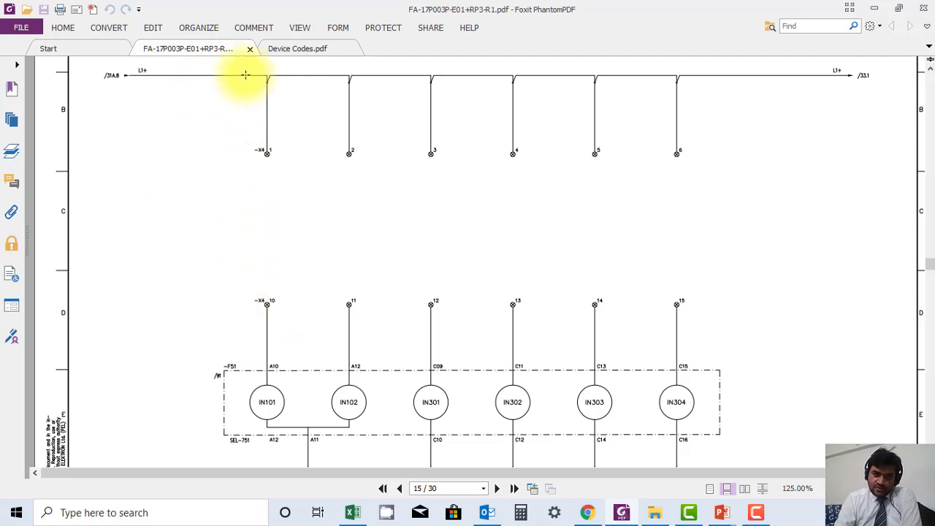
pyautogui.moveTo(876, 73)
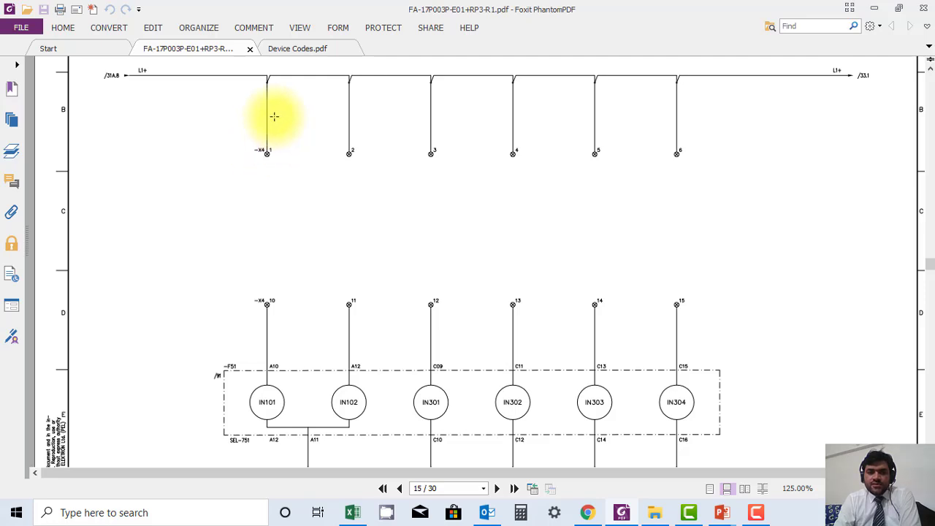
pyautogui.moveTo(531, 88)
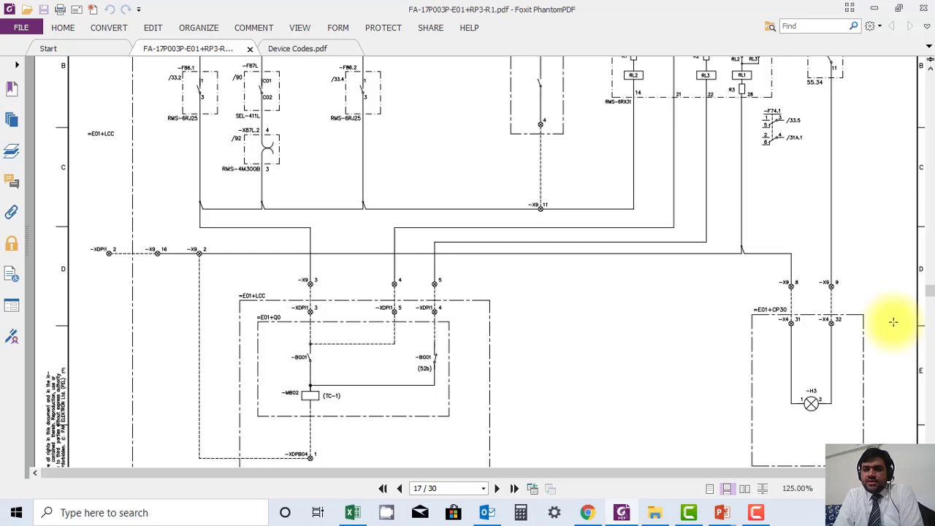
# - Dismiss the copied-to-clipboard notice and scroll from pages 18–22 down to page 23
pyautogui.click(497, 488)
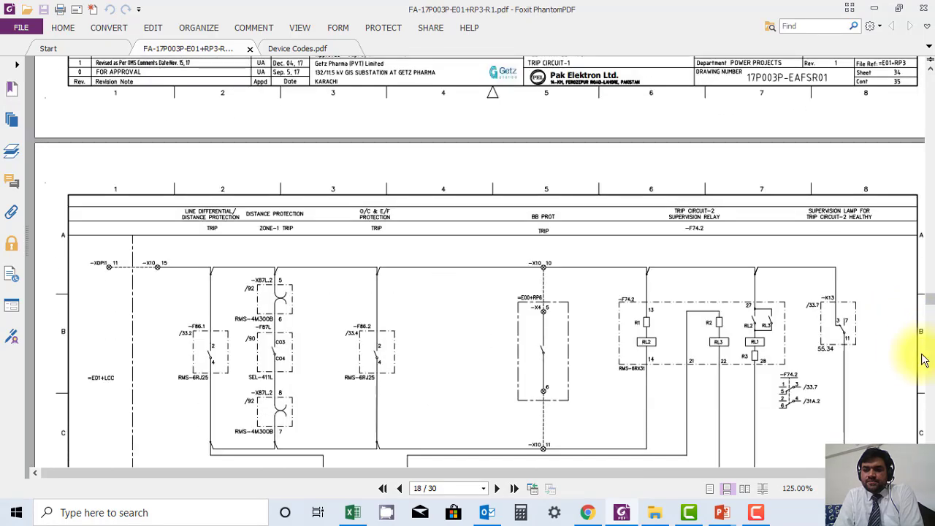
pyautogui.scroll(-3)
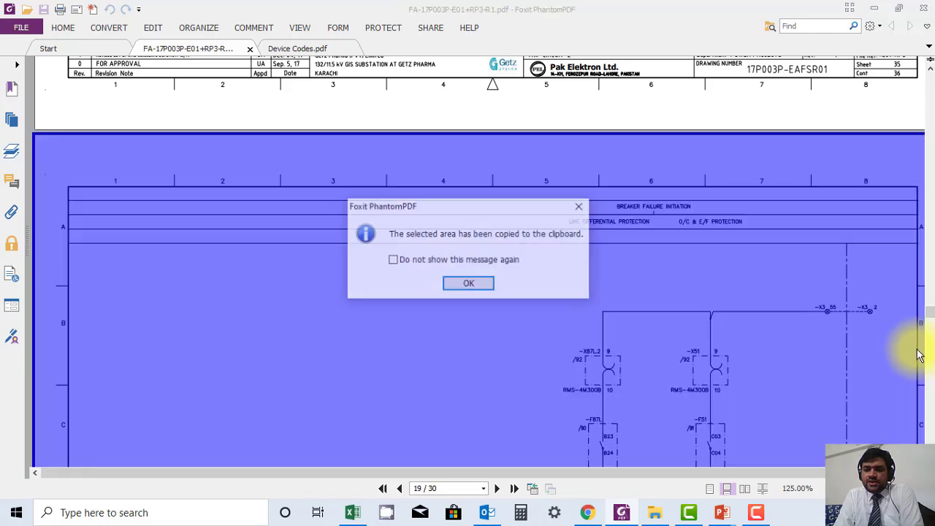
pyautogui.click(468, 283)
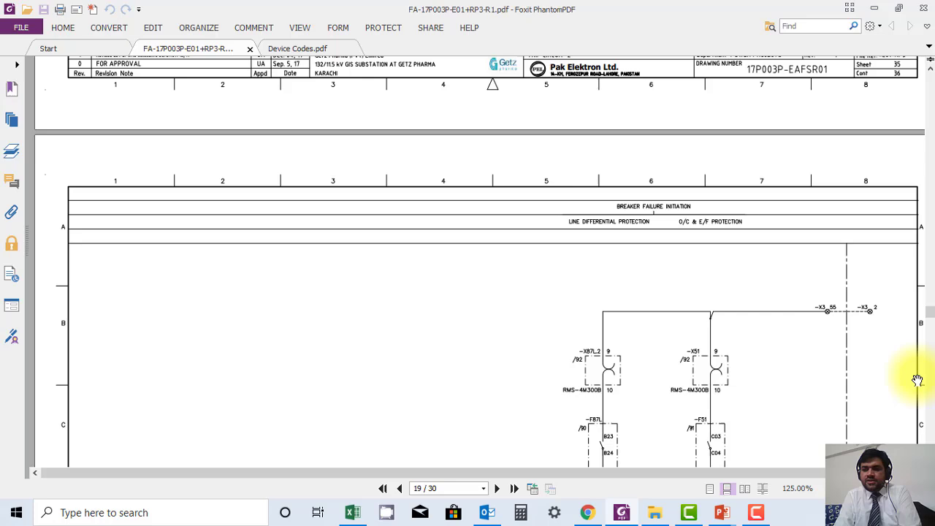
pyautogui.scroll(-3)
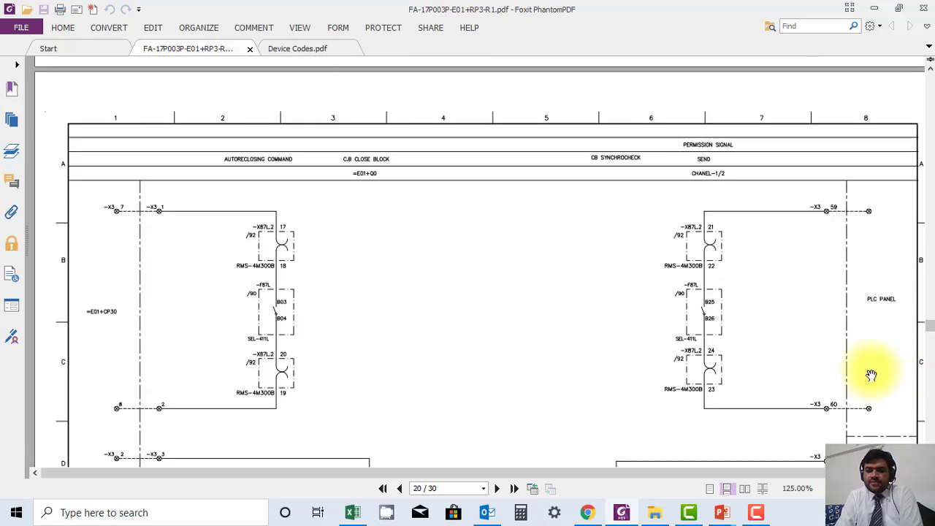
pyautogui.scroll(-3)
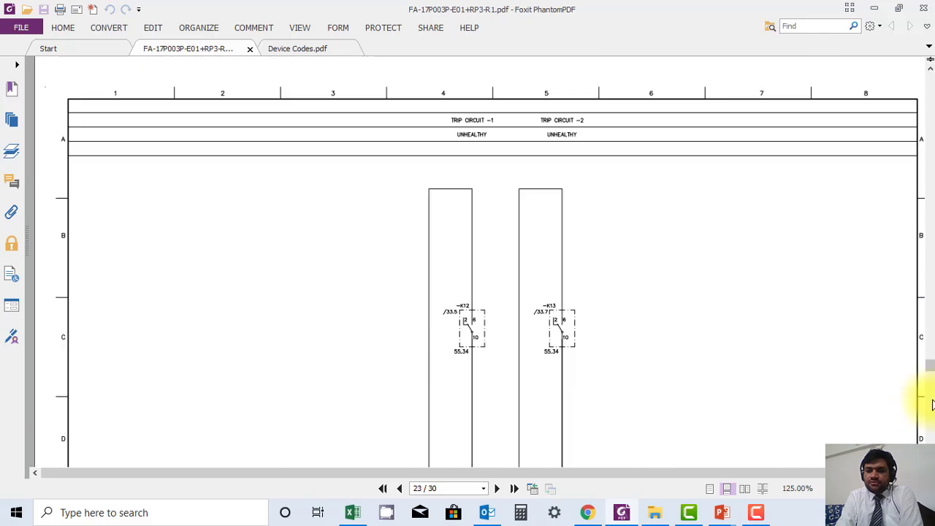
pyautogui.scroll(-3)
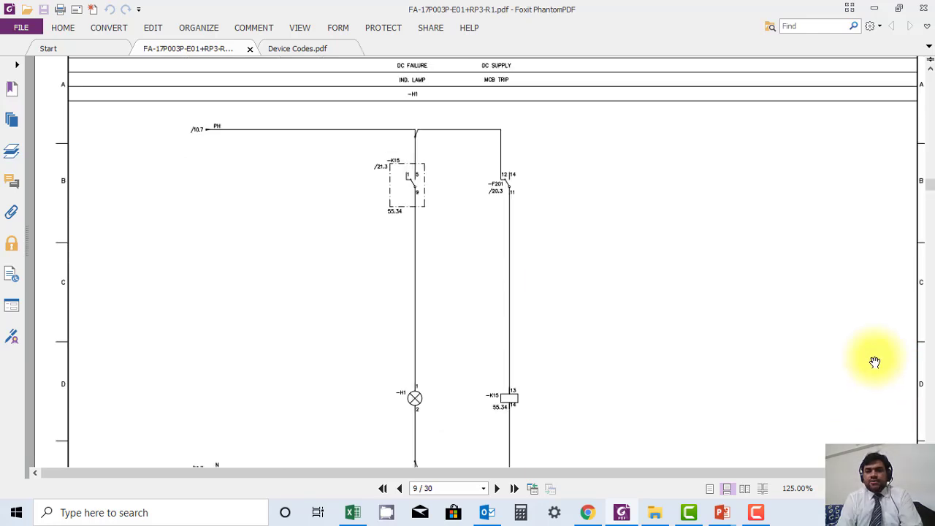
pyautogui.moveTo(700, 299)
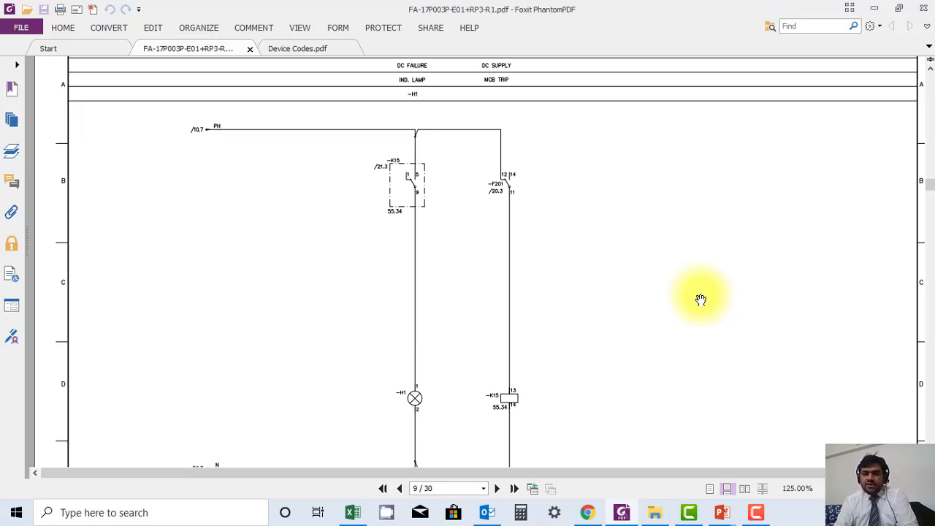
pyautogui.moveTo(916, 307)
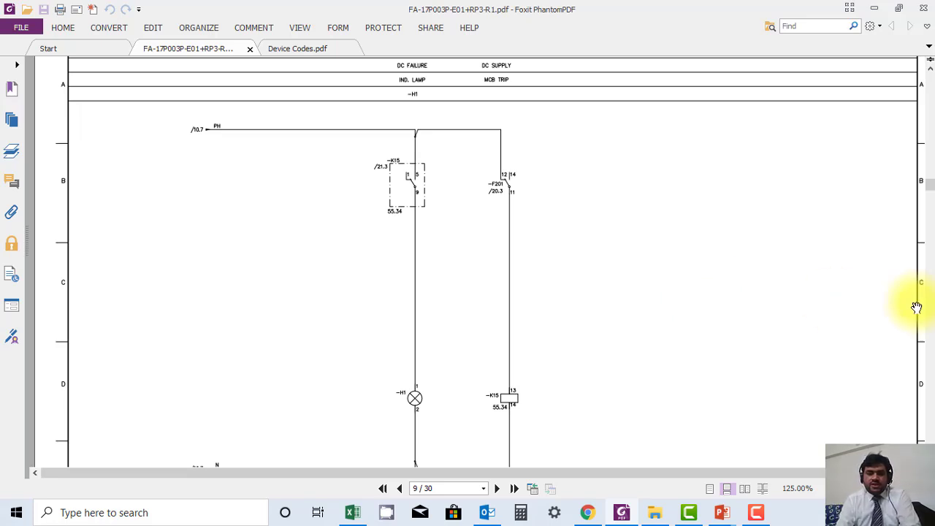
pyautogui.moveTo(522, 128)
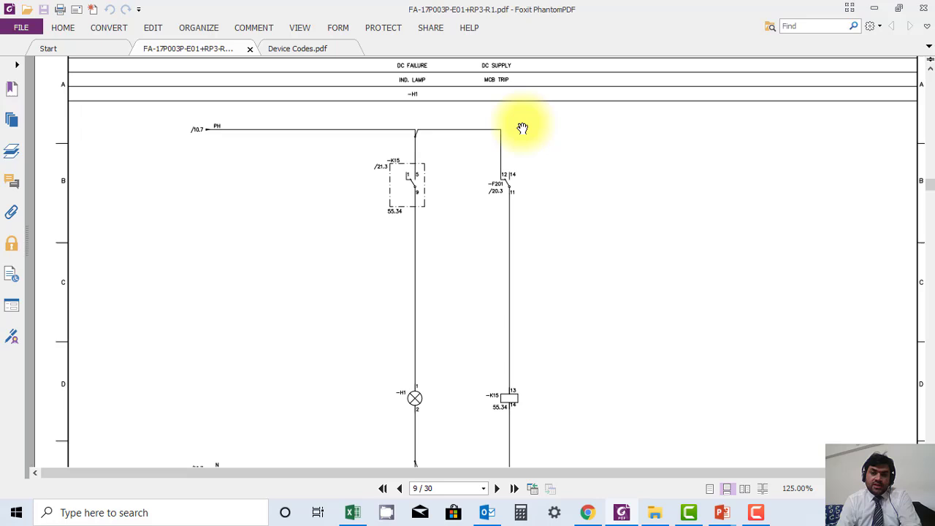
pyautogui.moveTo(526, 159)
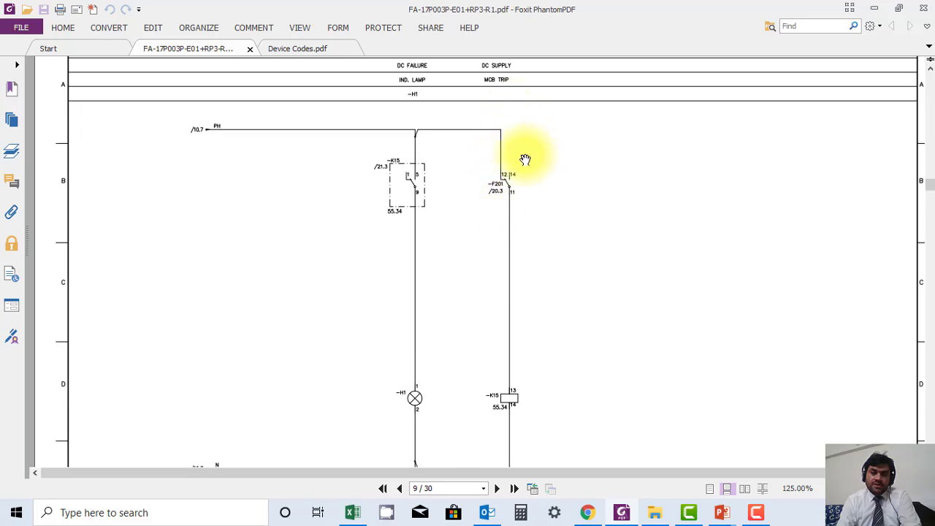
pyautogui.moveTo(534, 187)
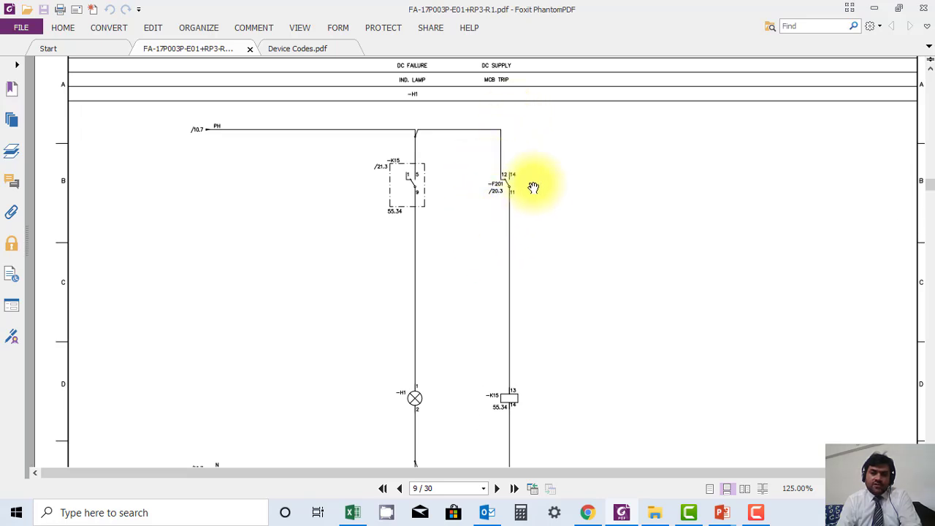
pyautogui.moveTo(499, 215)
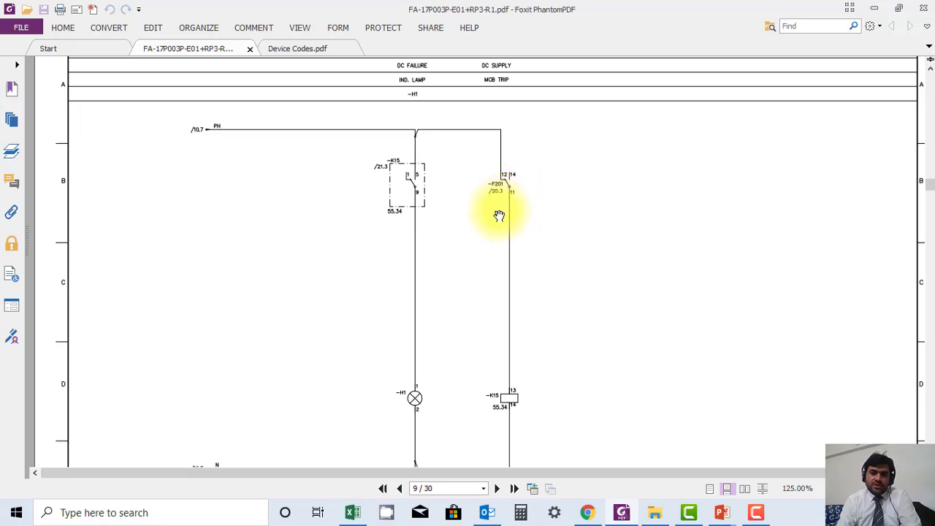
# - Scroll past page 9's DC failure lamp and MCB-trip circuit to page 10's test block sheet
pyautogui.scroll(-3)
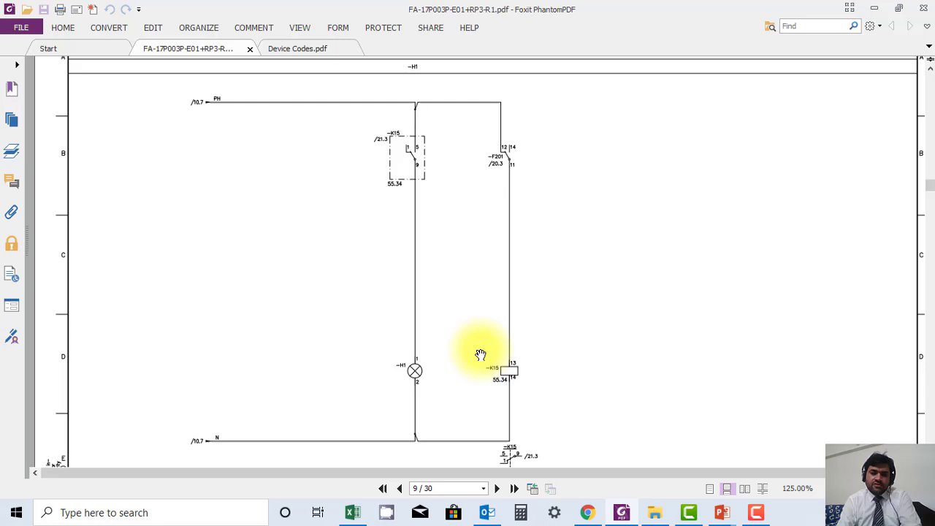
pyautogui.moveTo(476, 373)
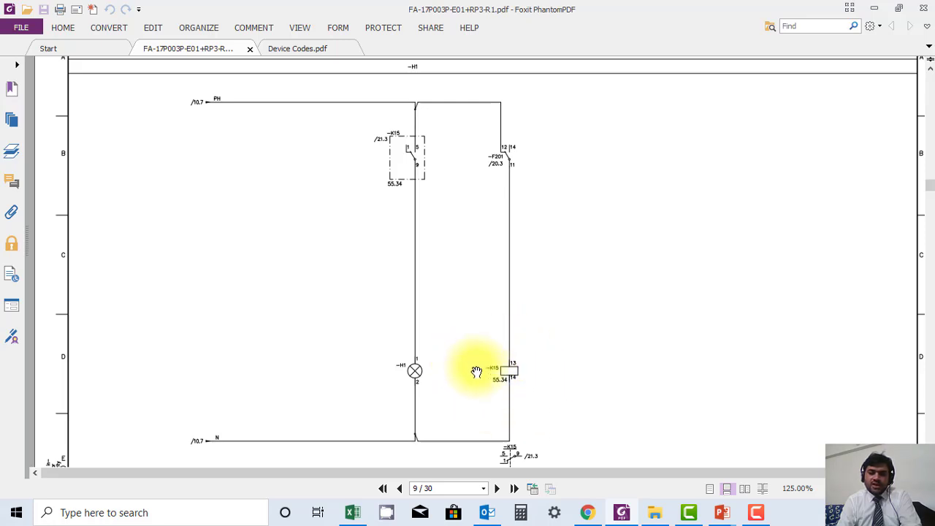
pyautogui.moveTo(547, 276)
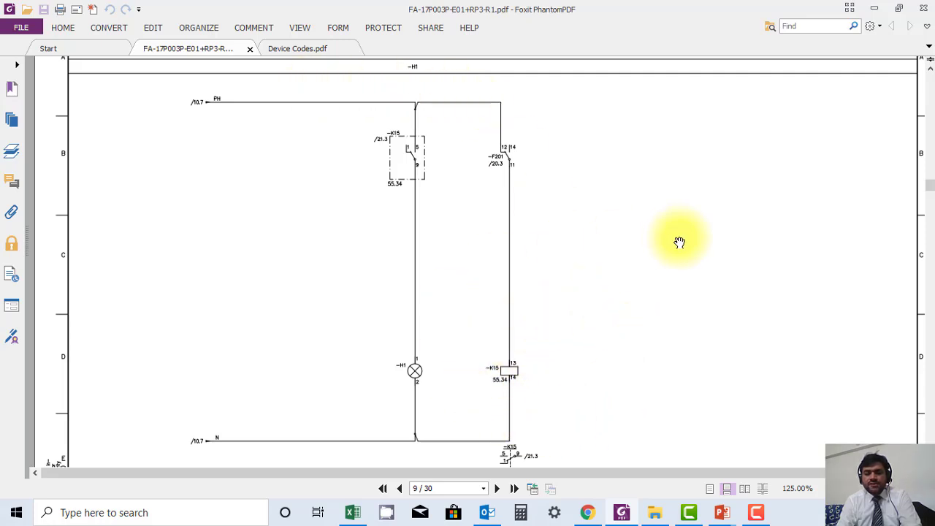
pyautogui.moveTo(516, 142)
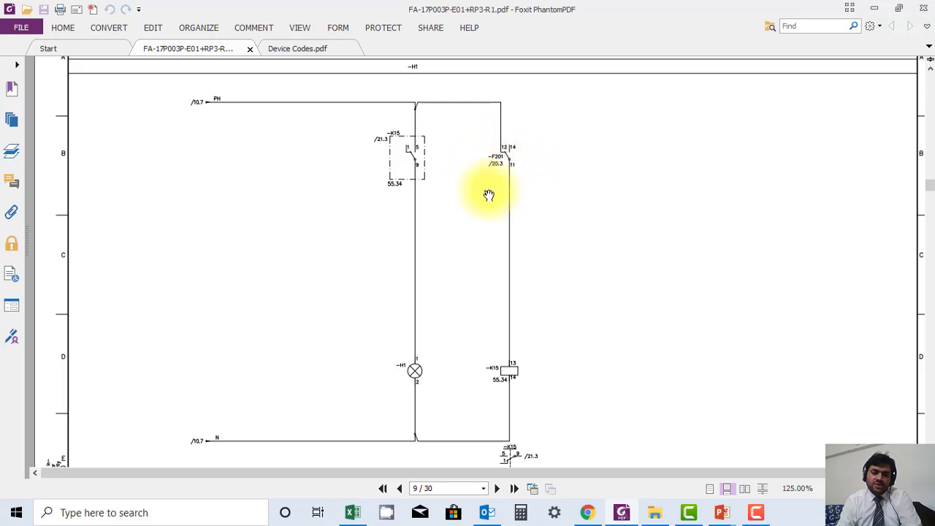
pyautogui.moveTo(574, 197)
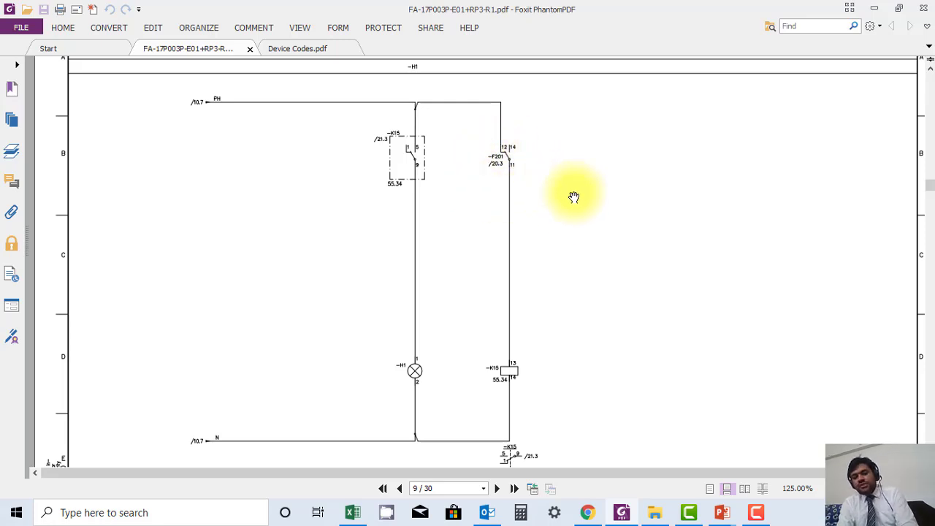
pyautogui.scroll(-3)
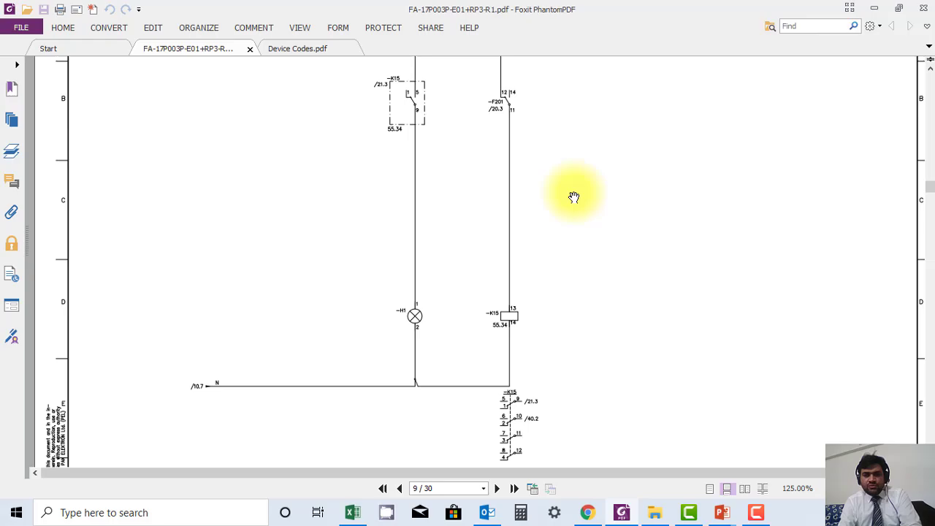
pyautogui.click(496, 488)
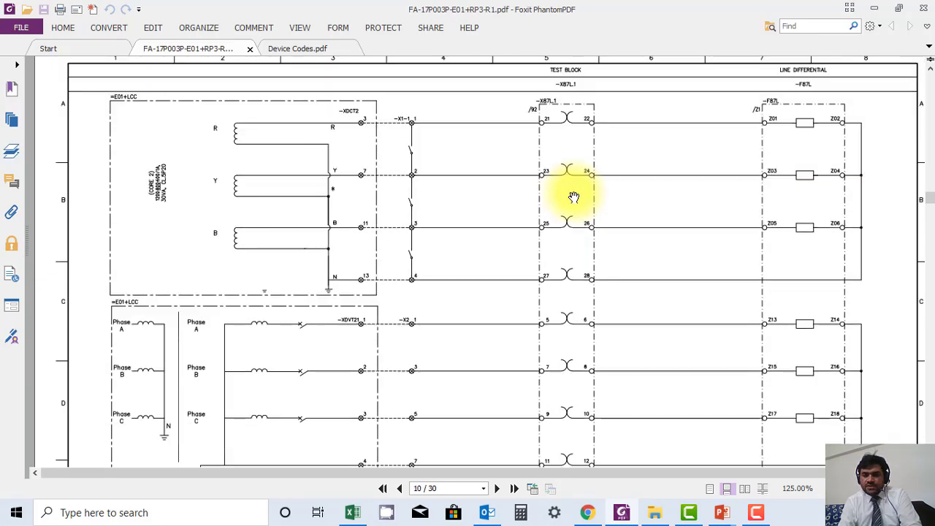